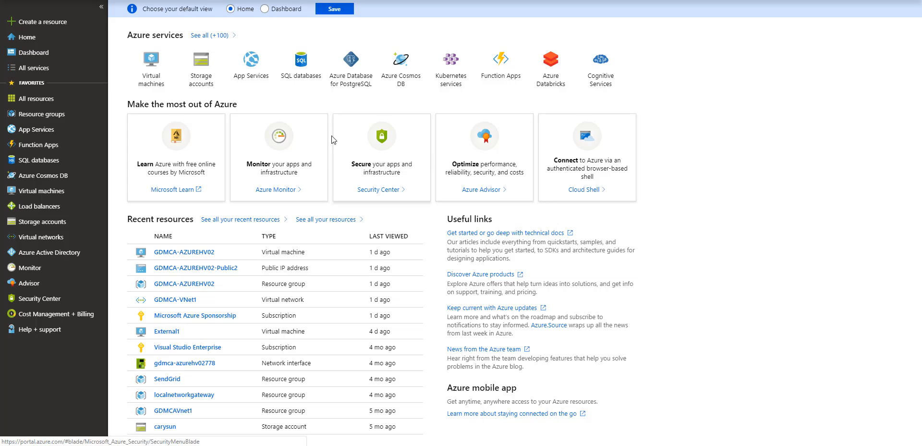
# Search the Marketplace for 'Windows Serv' and pick the Windows Server 2019 Datacenter image.
pyautogui.click(38, 21)
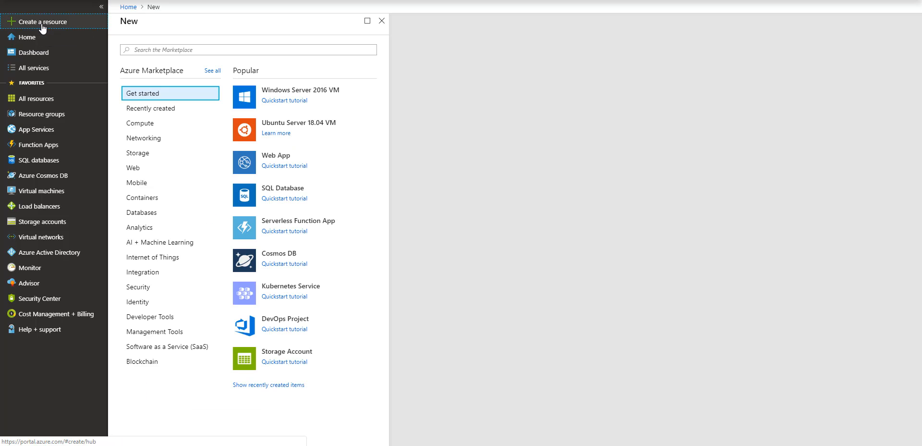
pyautogui.click(248, 49)
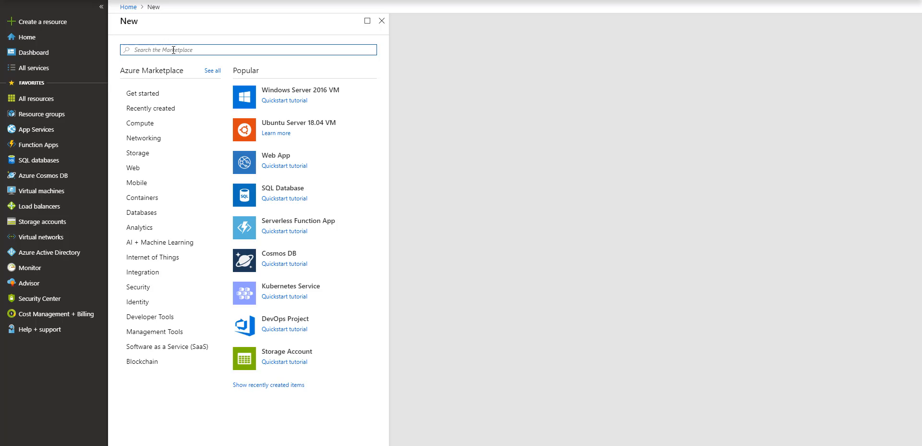
pyautogui.write('Windows Server 2019')
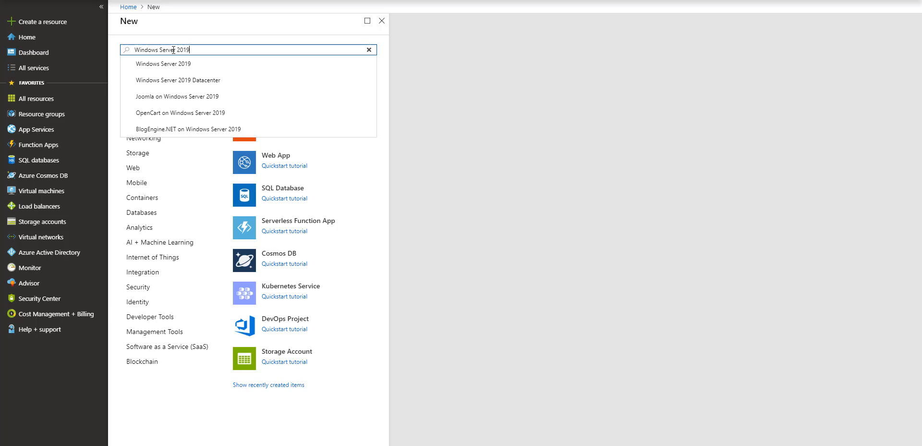
pyautogui.moveTo(192, 83)
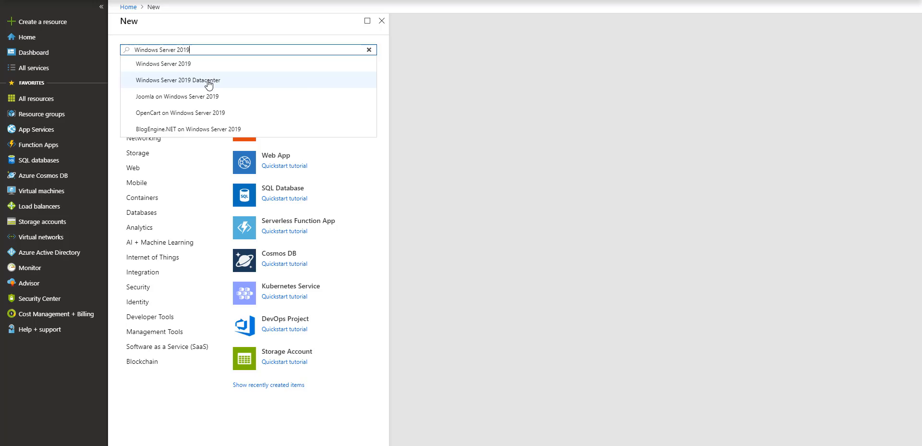
pyautogui.click(180, 80)
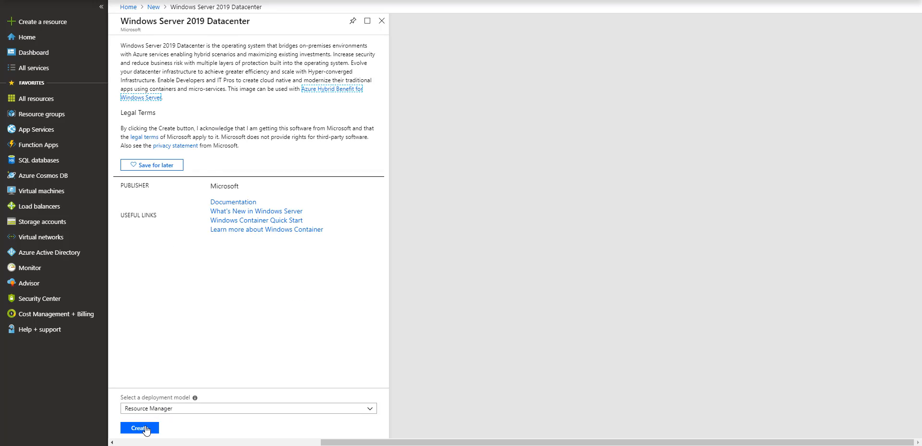
# Start a virtual machine from the Datacenter image and begin a new resource group.
pyautogui.click(138, 427)
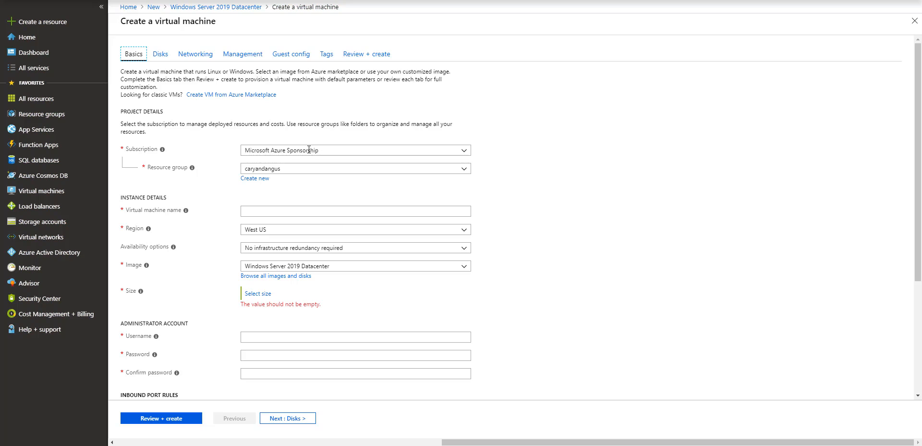
pyautogui.click(258, 293)
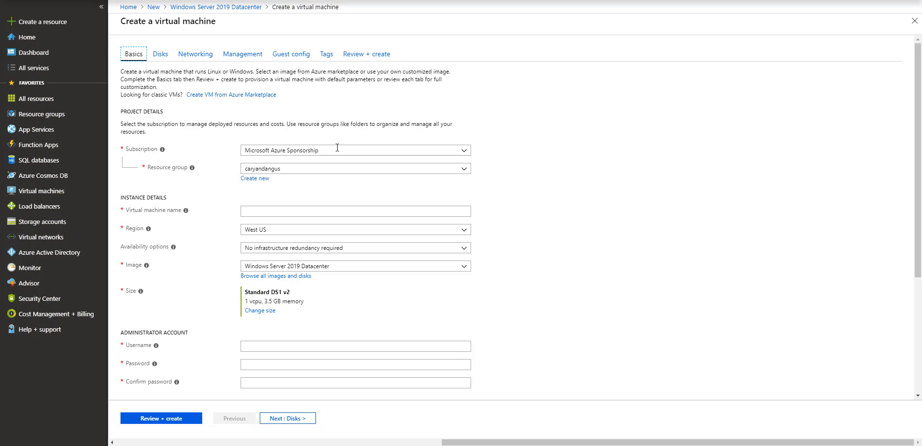
pyautogui.moveTo(463, 150)
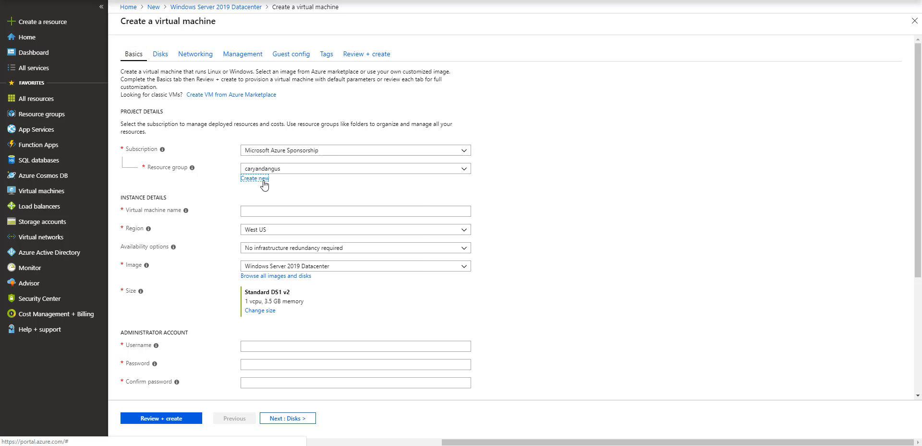
pyautogui.click(255, 178)
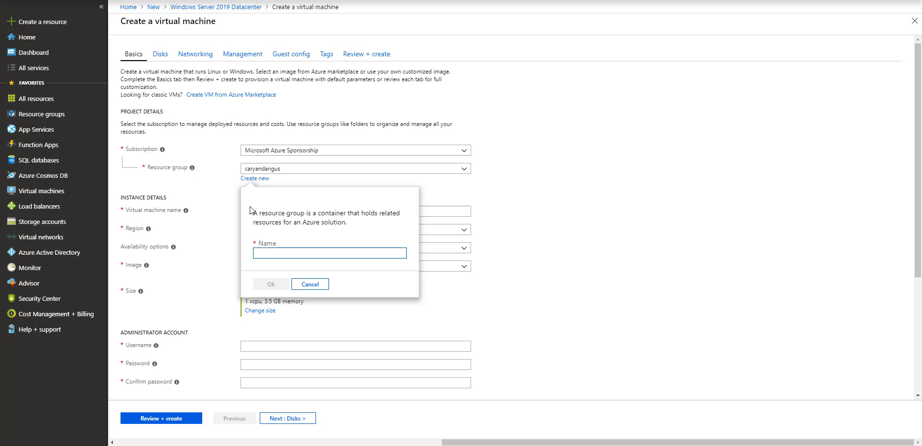
pyautogui.moveTo(186, 216)
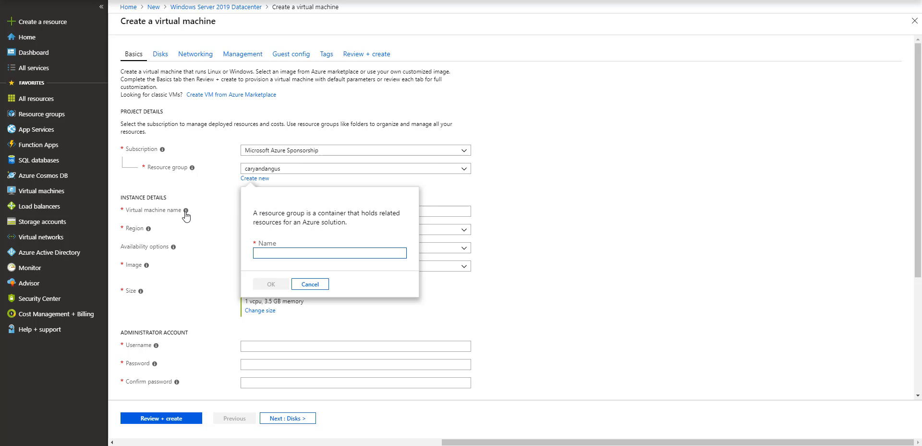
pyautogui.click(309, 283)
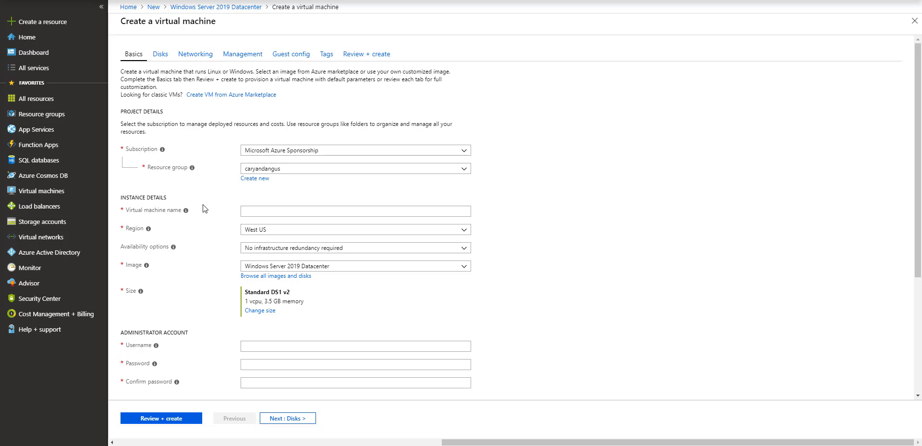
# Create the resource group GDMHV1 and keep it selected for the VM.
pyautogui.click(255, 178)
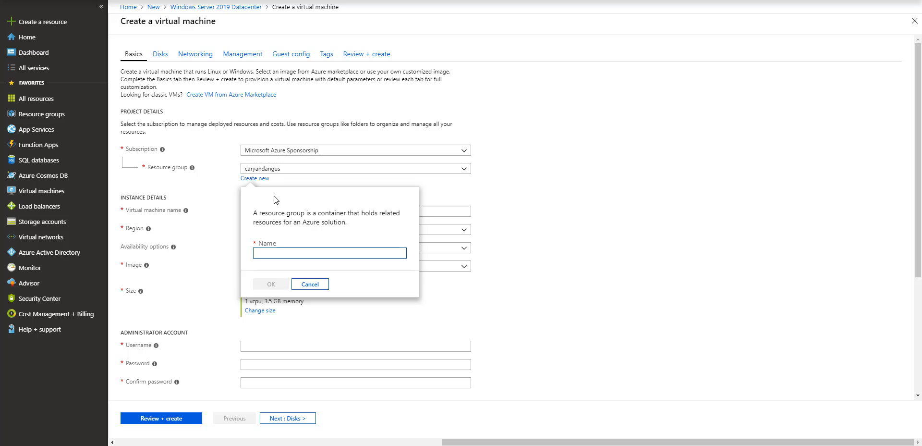
pyautogui.write('GDM')
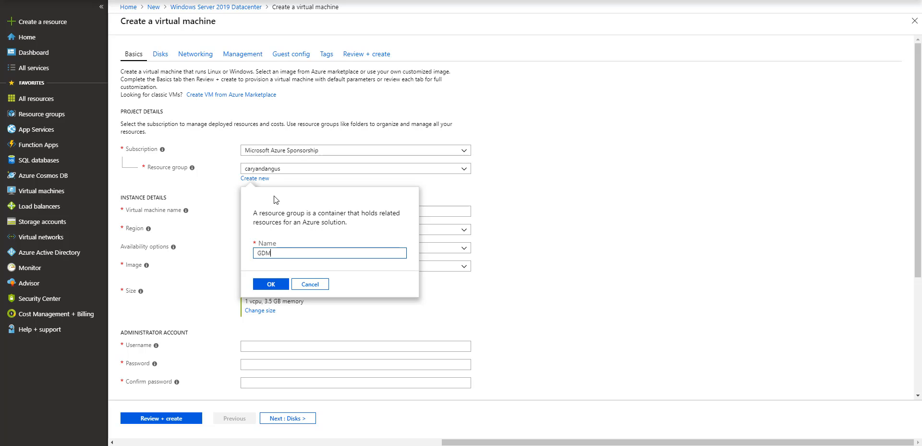
pyautogui.write('HV1')
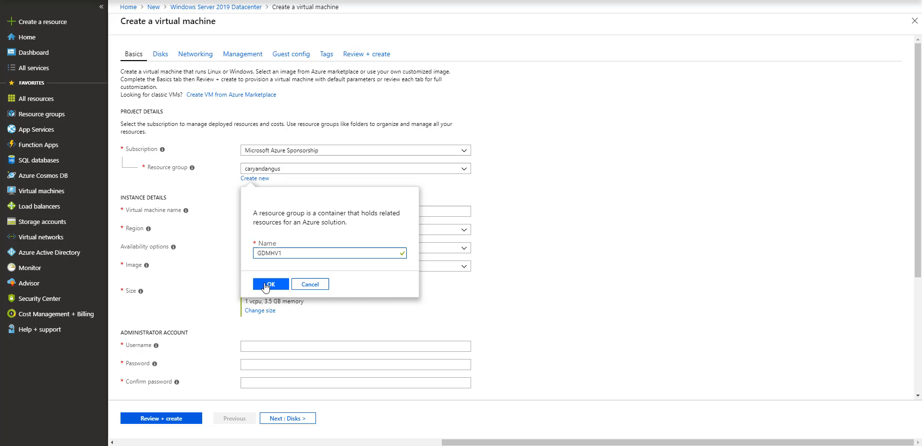
pyautogui.click(270, 283)
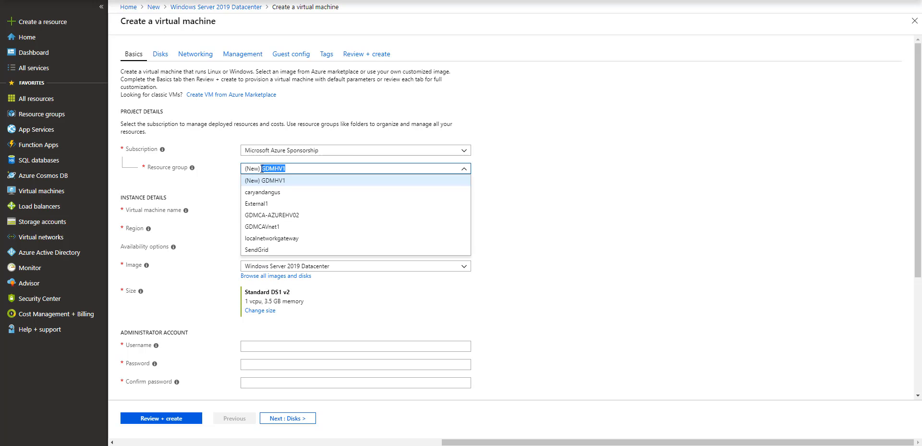
pyautogui.click(263, 179)
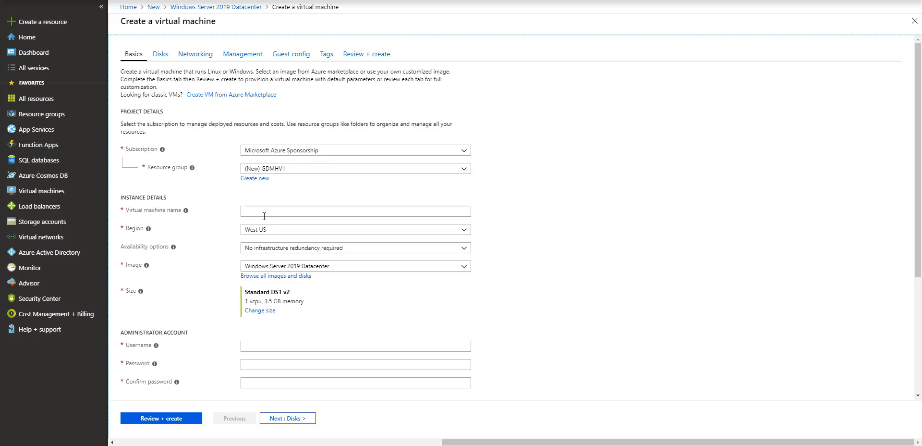
# Name the VM GDMHV1 and set its region to West US 2.
pyautogui.write('GDMHV1')
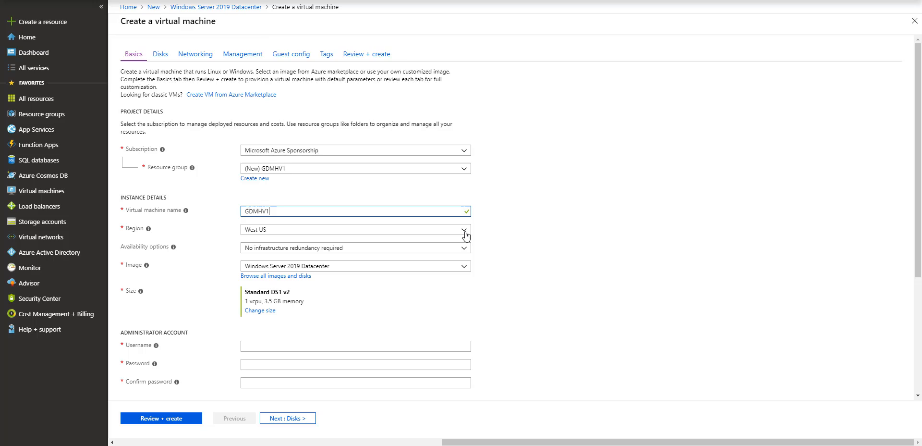
pyautogui.click(355, 229)
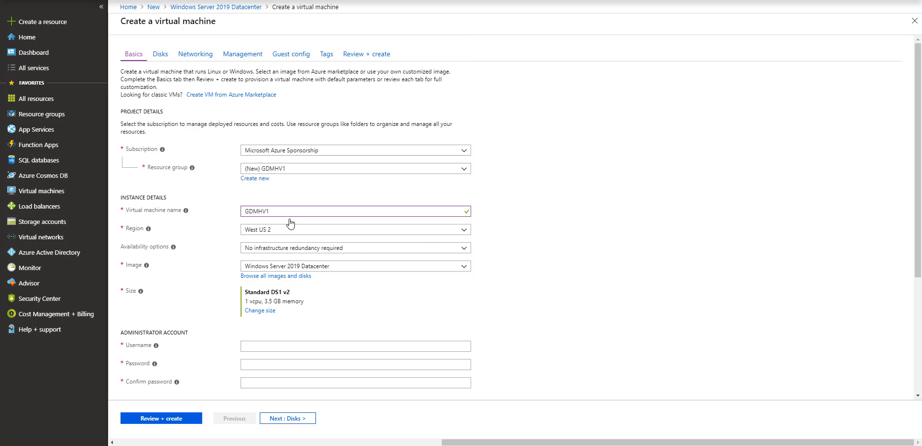
pyautogui.moveTo(196, 234)
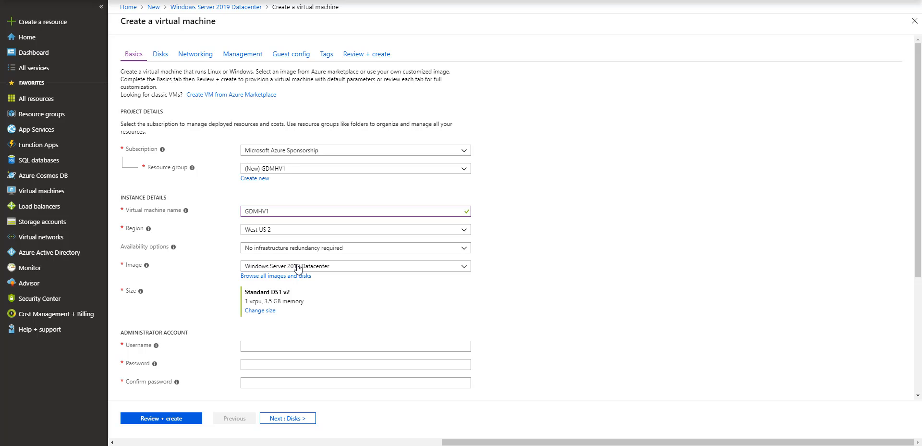
pyautogui.moveTo(228, 303)
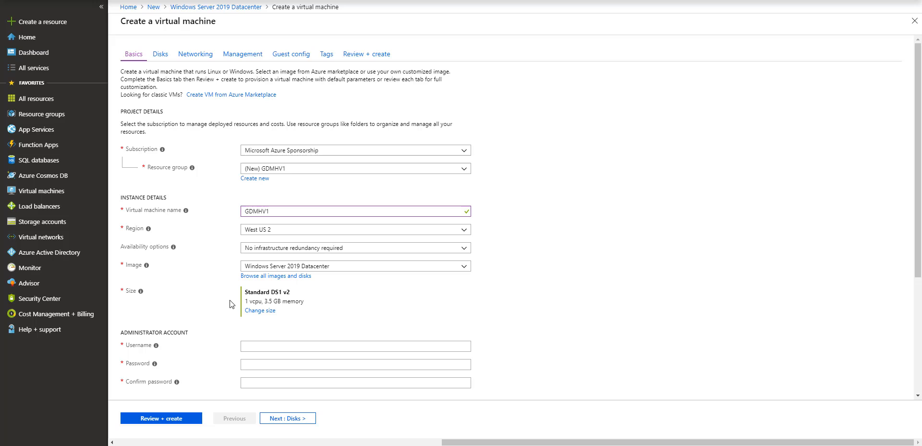
pyautogui.moveTo(265, 311)
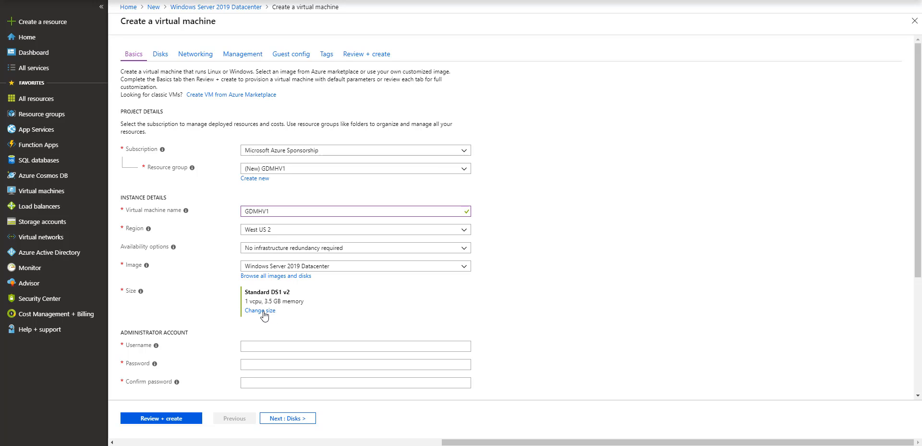
# Choose the D16s_v3 size (16 vCPUs, 64 GB memory) for the machine.
pyautogui.click(259, 310)
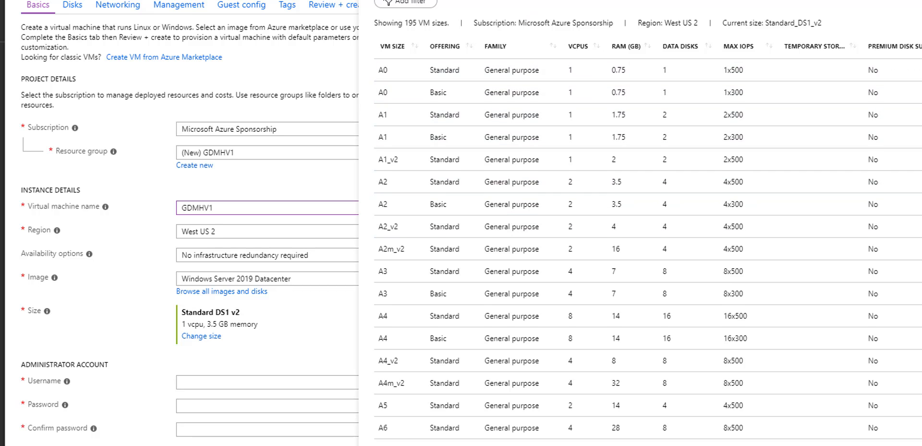
pyautogui.scroll(-3)
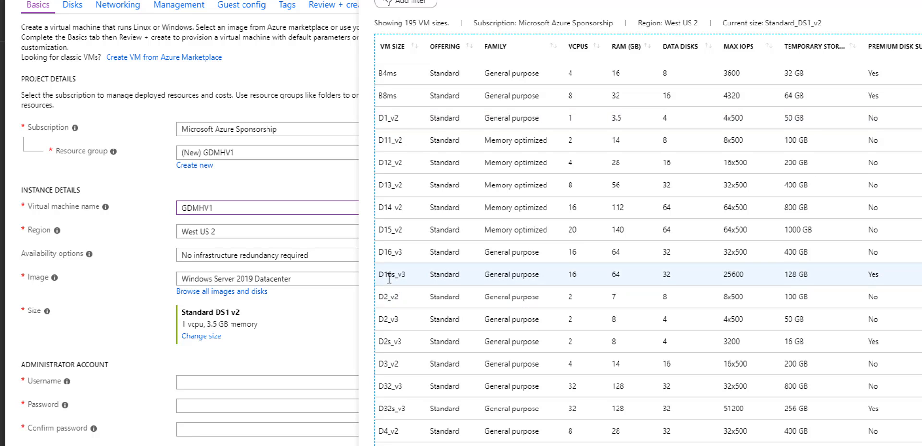
pyautogui.moveTo(408, 285)
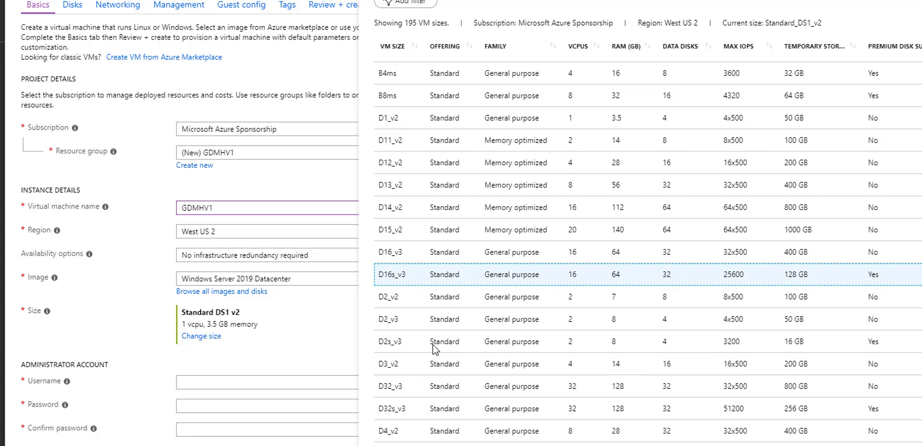
pyautogui.click(389, 274)
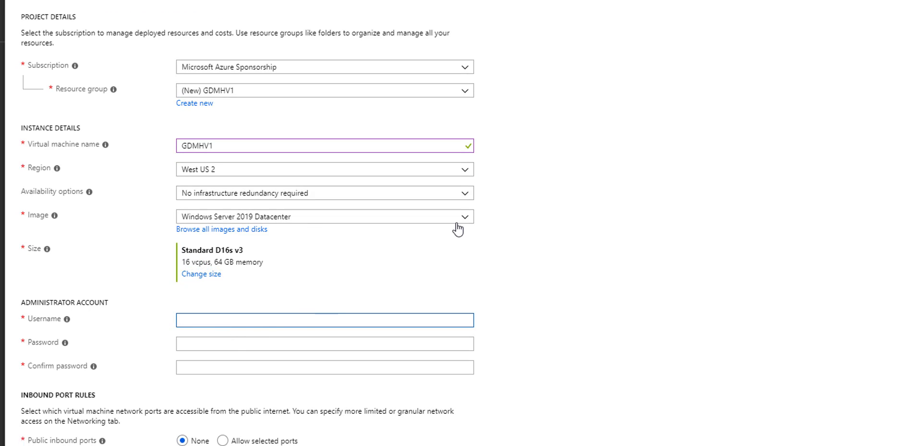
# Enter administrator username 'cary' with a matching password and confirmation.
pyautogui.write('cary')
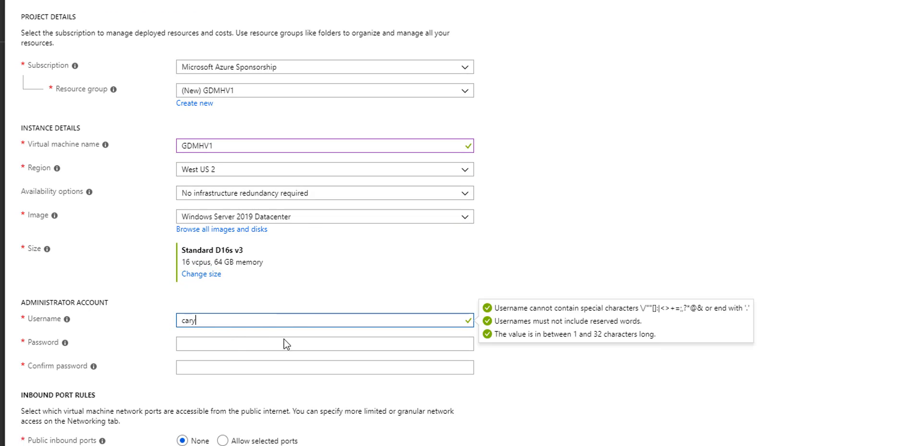
pyautogui.write('••')
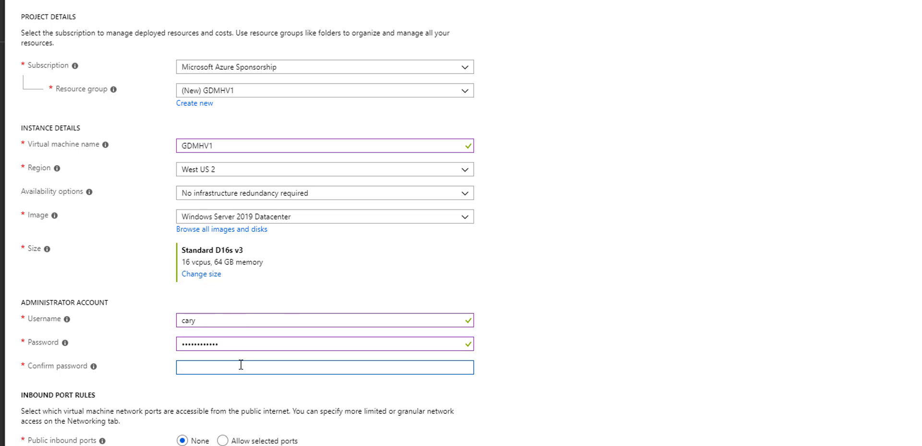
pyautogui.write('••••••')
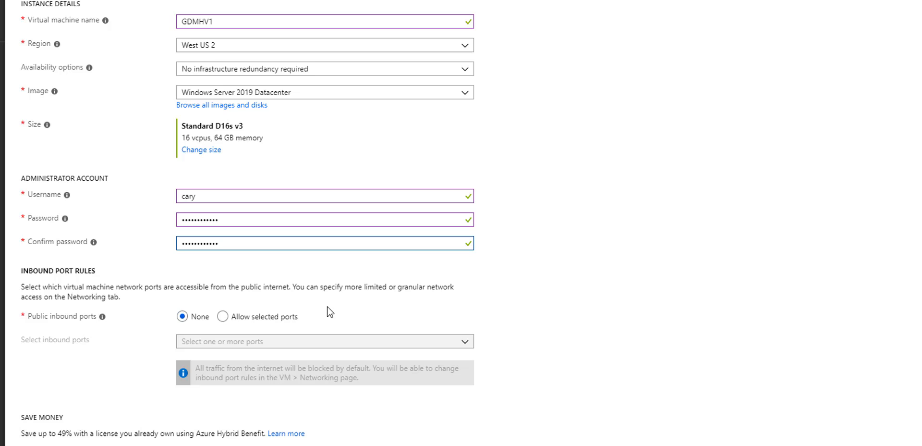
pyautogui.moveTo(91, 319)
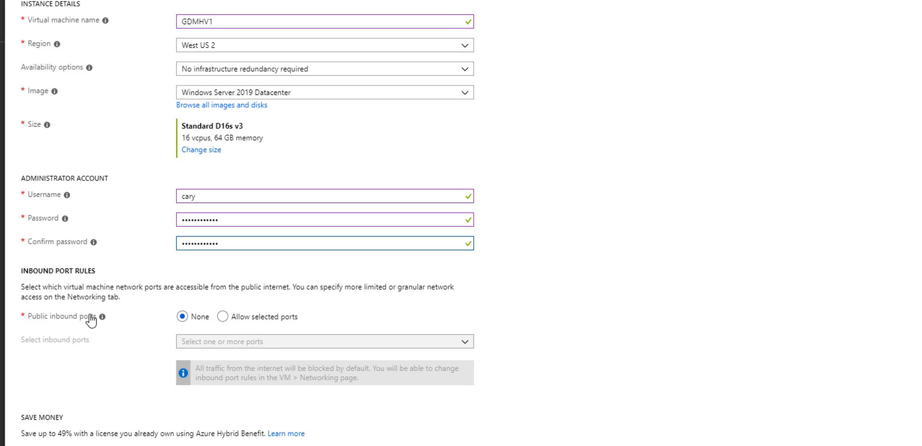
pyautogui.moveTo(177, 326)
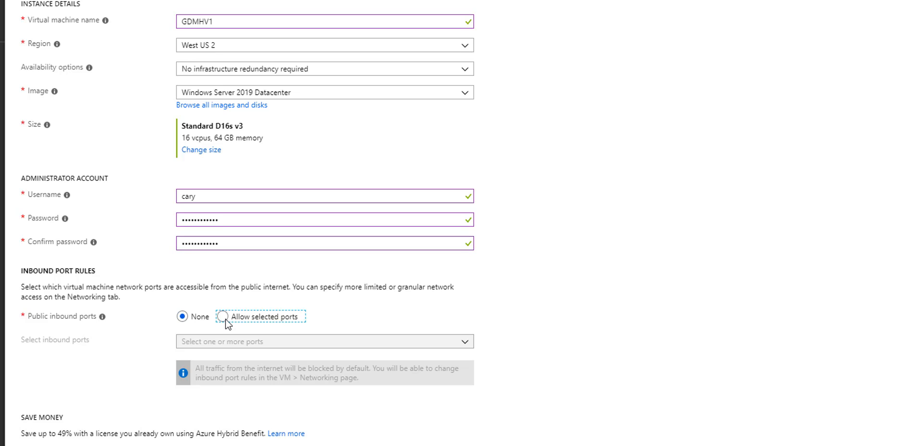
# Allow selected inbound ports and open RDP (3389) to the internet.
pyautogui.click(227, 317)
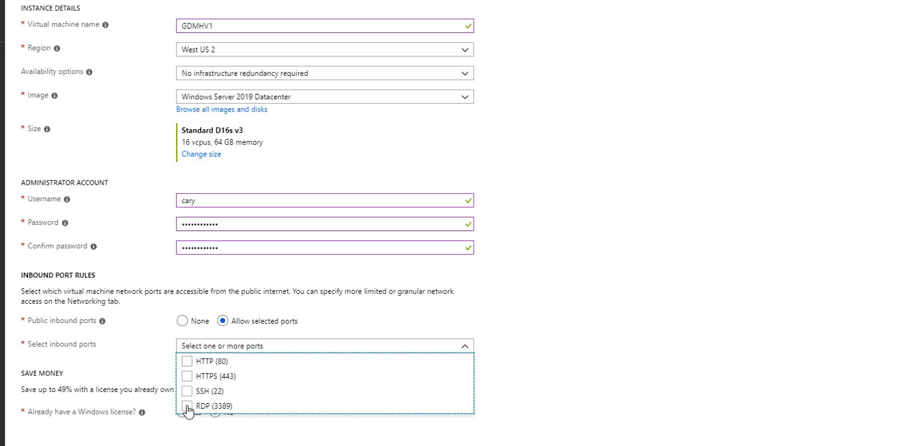
pyautogui.click(187, 404)
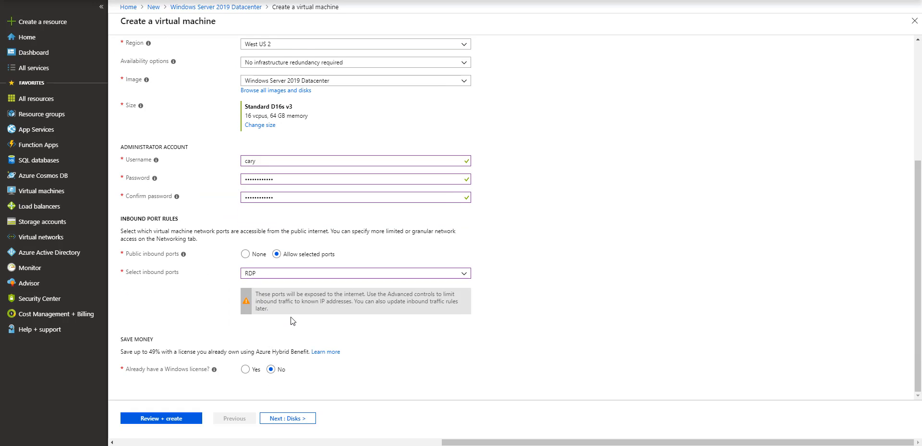
pyautogui.moveTo(149, 371)
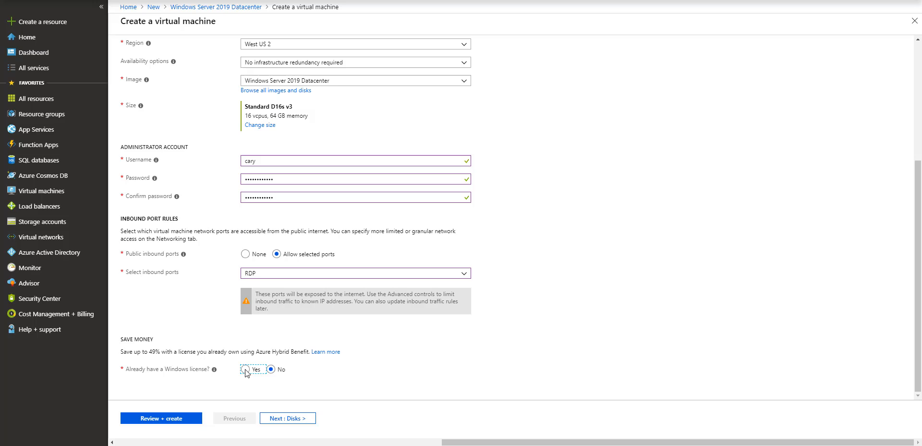
# Claim an existing Windows Server license and confirm hybrid benefit eligibility.
pyautogui.click(245, 369)
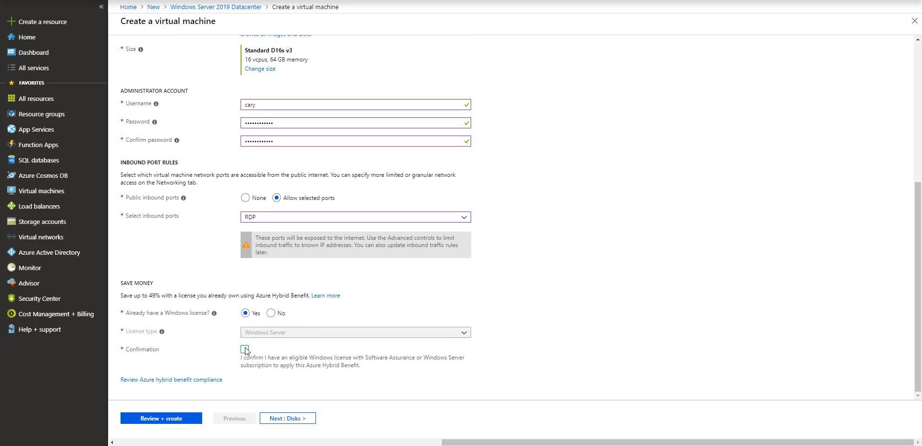
pyautogui.click(244, 349)
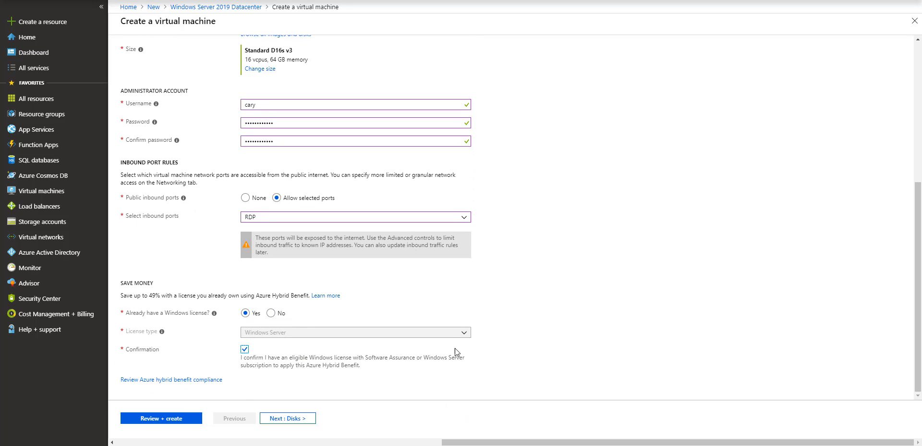
pyautogui.moveTo(305, 418)
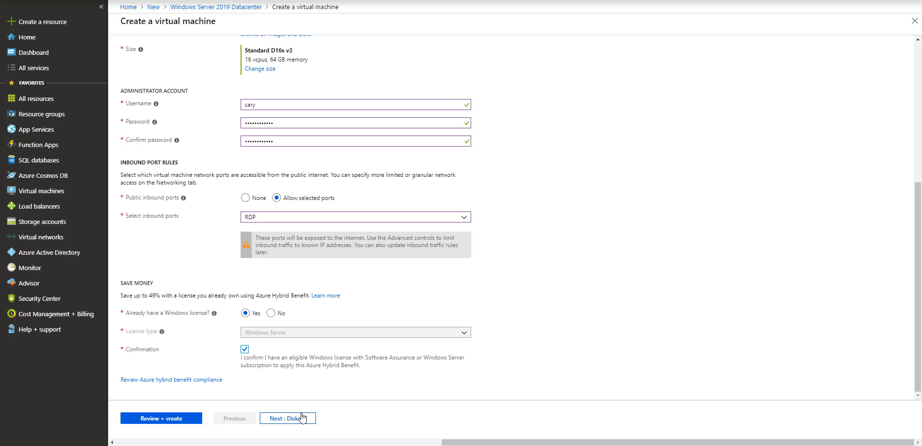
# On the Disks tab, create and attach a new 1023 GiB Premium SSD data disk.
pyautogui.click(294, 418)
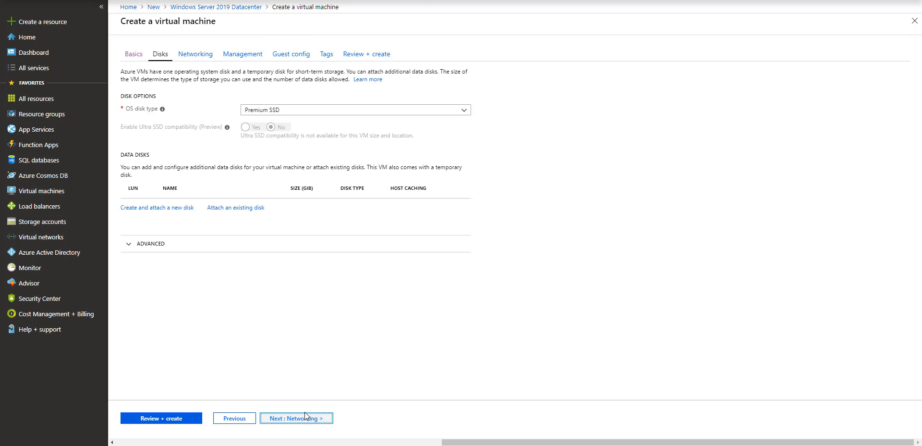
pyautogui.moveTo(267, 112)
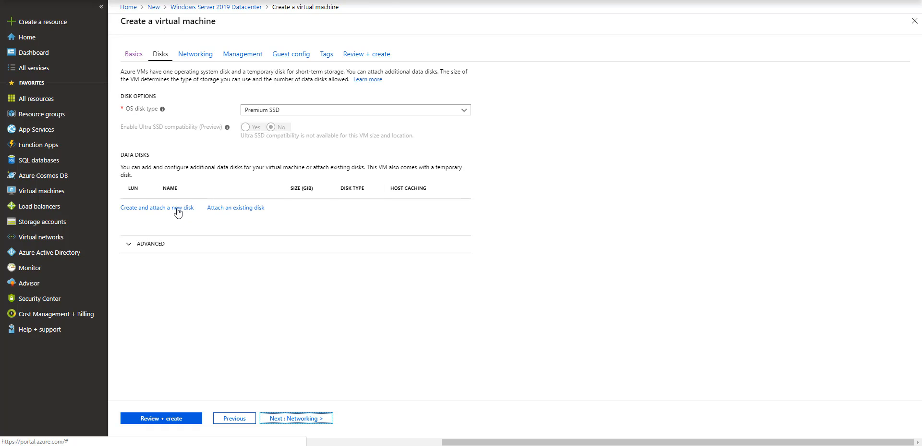
pyautogui.click(157, 208)
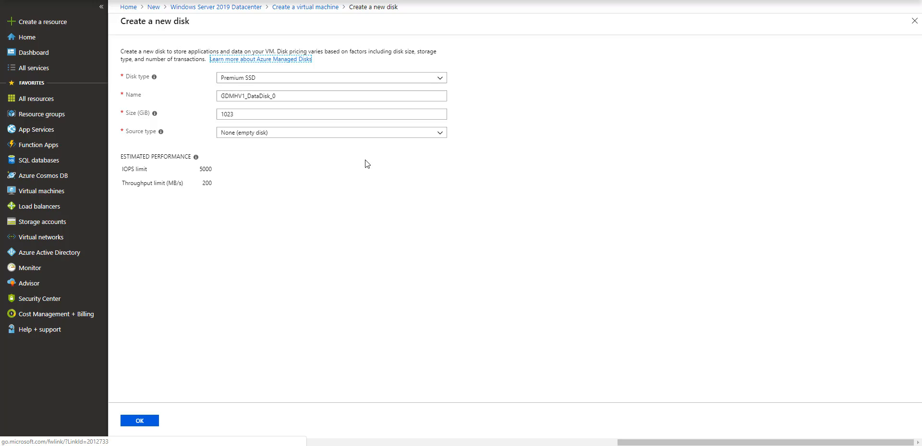
pyautogui.moveTo(296, 143)
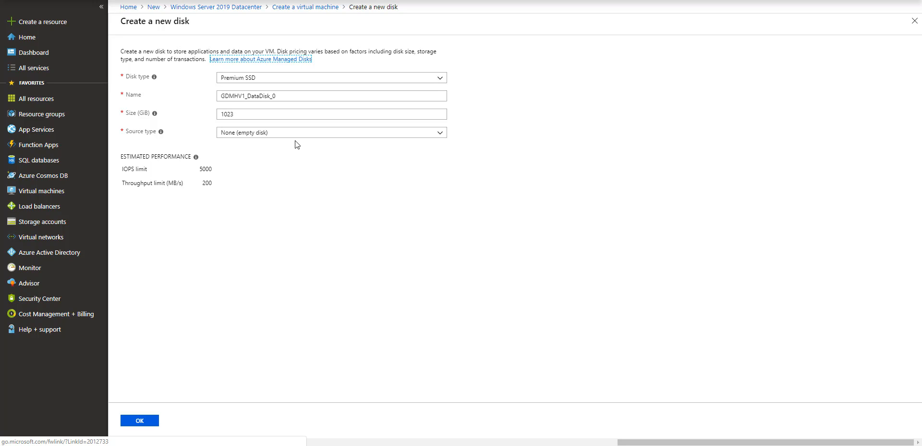
pyautogui.moveTo(150, 432)
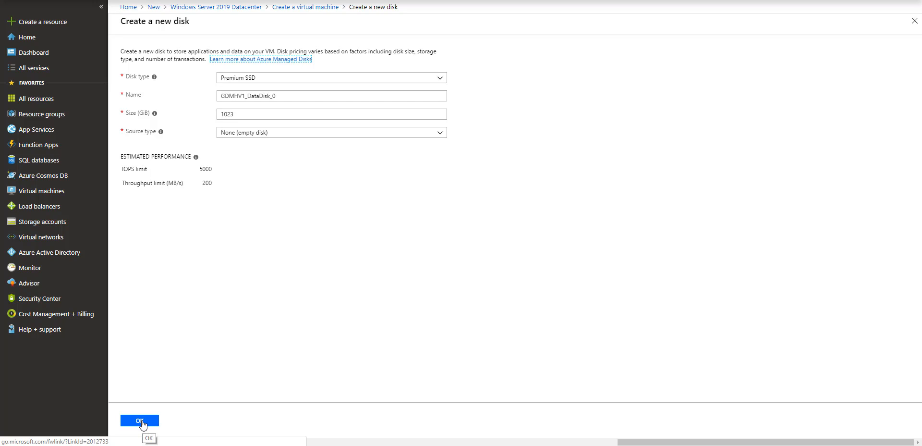
pyautogui.click(138, 420)
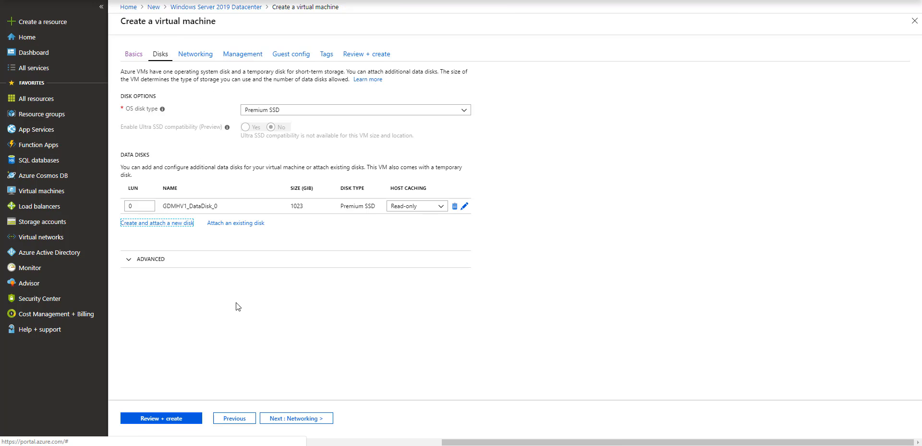
# On Networking, select the existing GDMCA-VNet1 virtual network with its Server subnet.
pyautogui.click(296, 418)
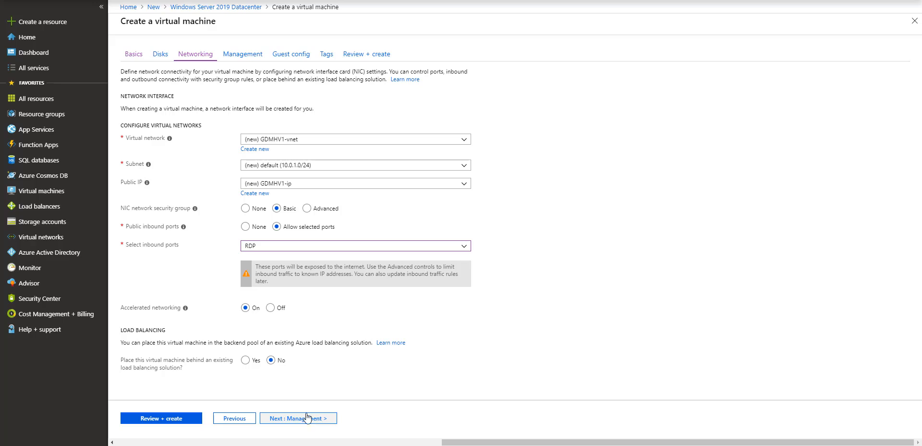
pyautogui.moveTo(258, 159)
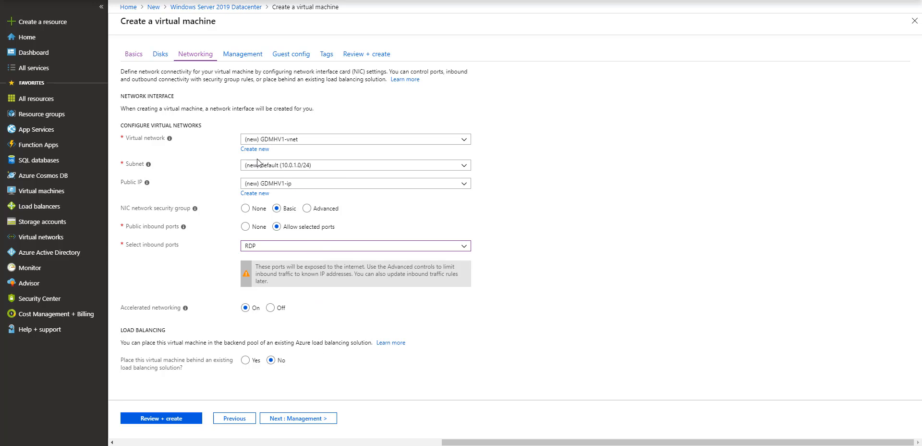
pyautogui.click(355, 138)
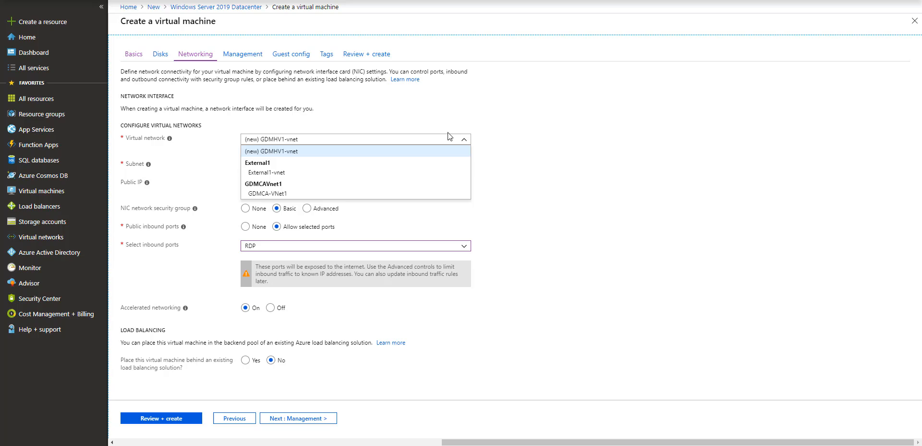
pyautogui.click(269, 193)
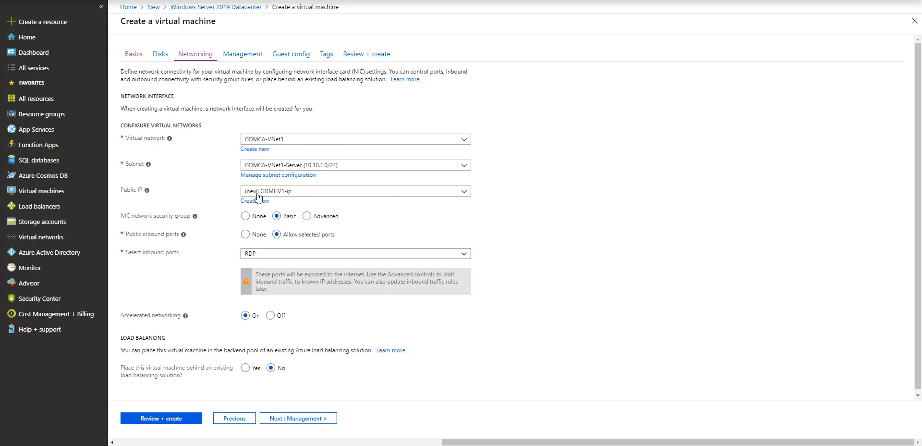
pyautogui.moveTo(254, 207)
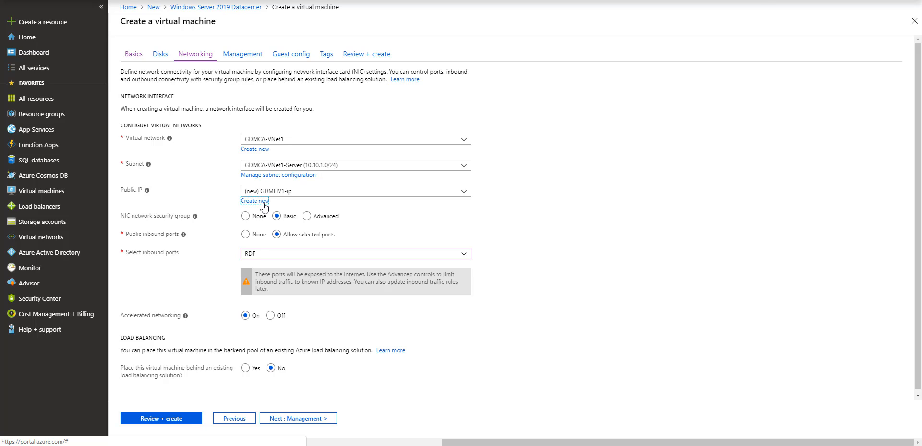
# Create a new public IP GDMHV1-ip with static assignment.
pyautogui.click(255, 200)
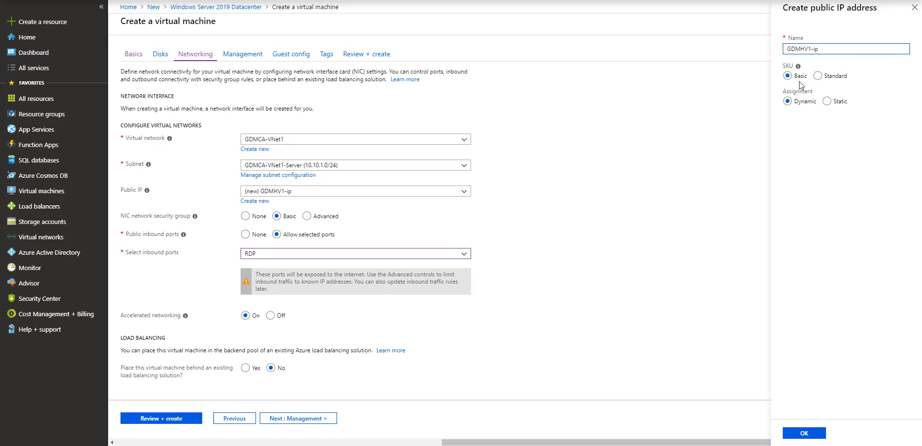
pyautogui.click(828, 100)
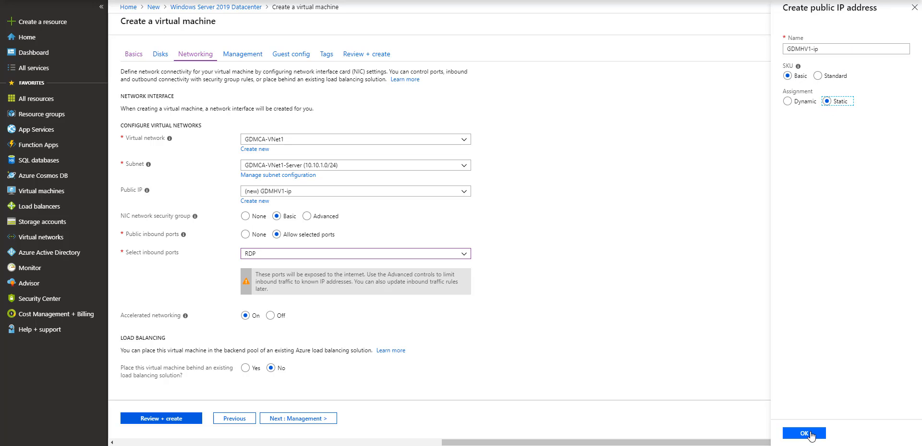
pyautogui.click(805, 432)
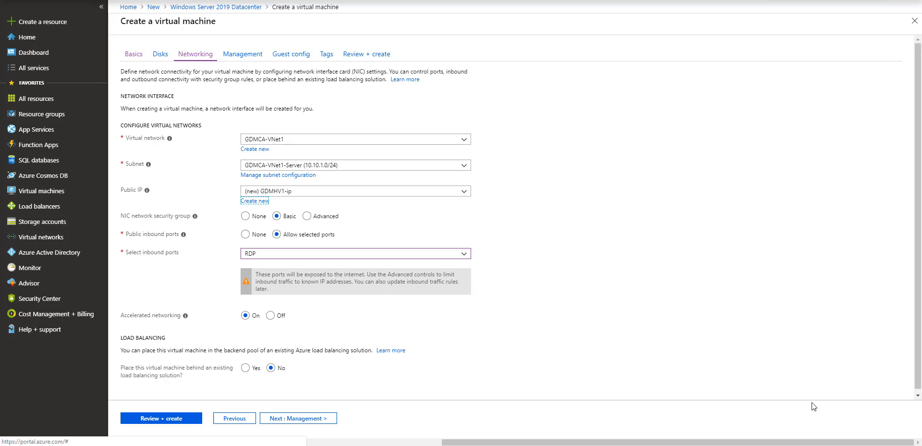
pyautogui.moveTo(645, 263)
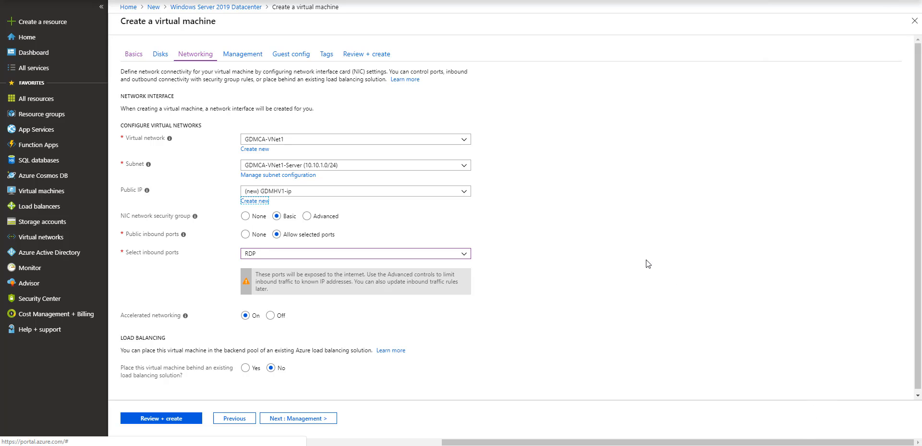
pyautogui.moveTo(227, 213)
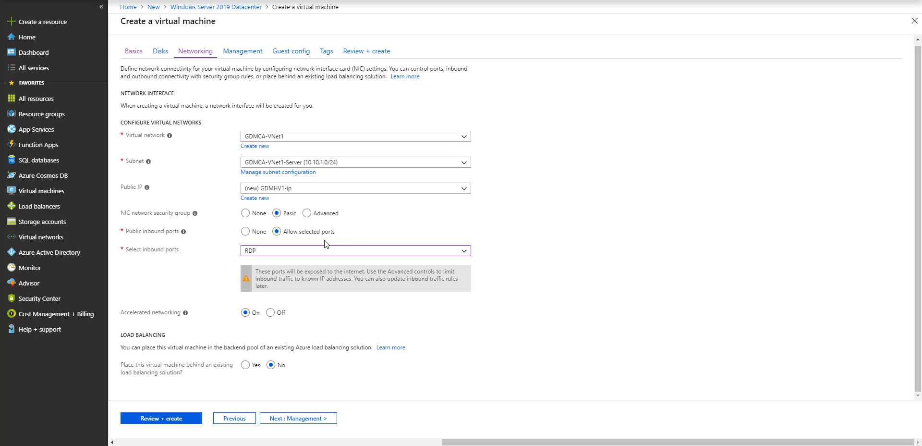
pyautogui.moveTo(325, 343)
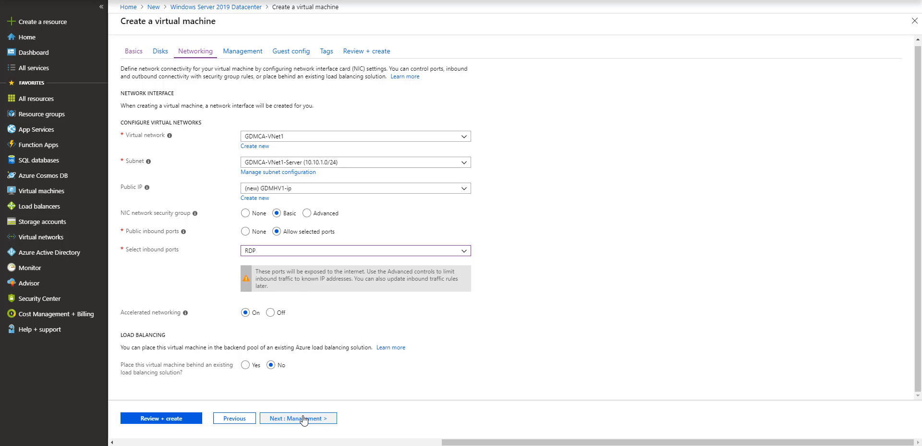
# Advance the VM wizard past Management to the Tags page, leaving tags empty.
pyautogui.click(298, 418)
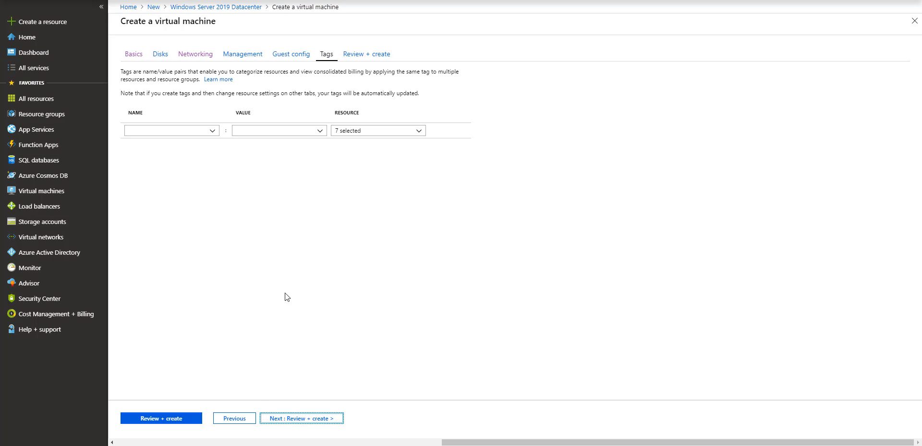
# Reach Review + create with validation passed on the Standard D16s v3 summary.
pyautogui.click(301, 418)
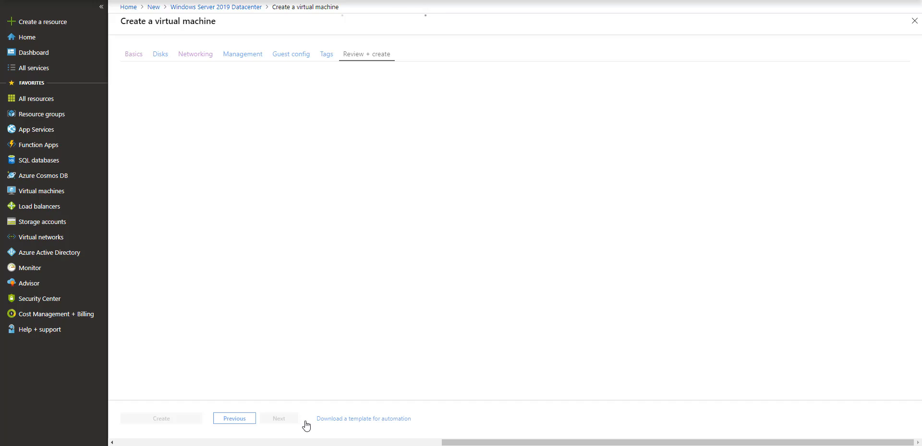
pyautogui.click(367, 53)
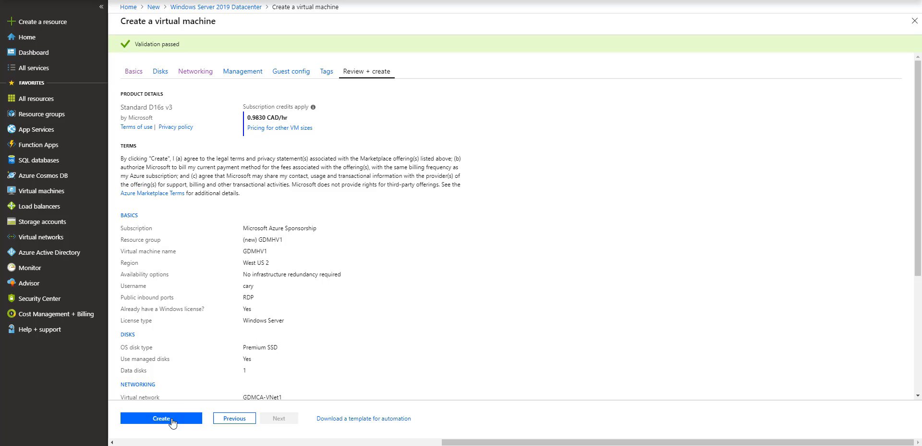
# Submit GDMHV1 for creation and view its in-progress deployment to the resource group.
pyautogui.click(162, 418)
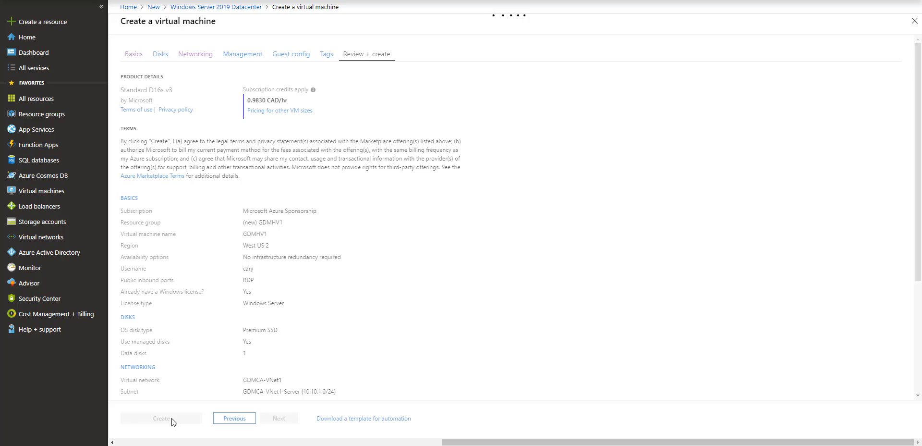
pyautogui.click(162, 418)
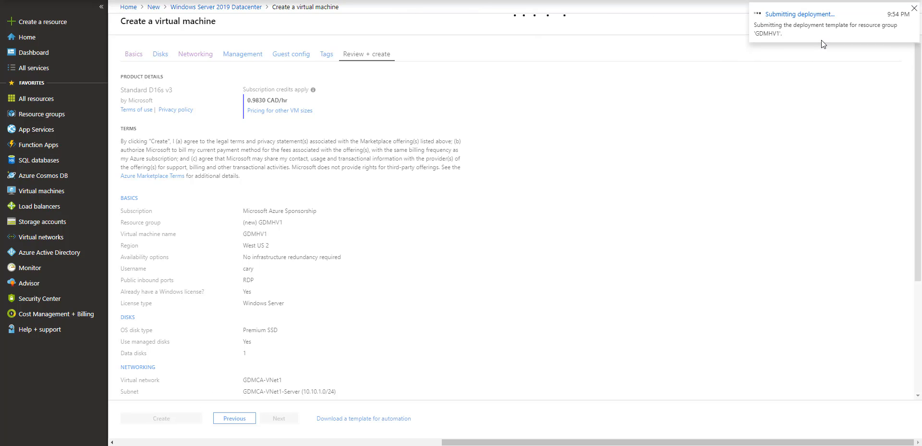
pyautogui.click(162, 418)
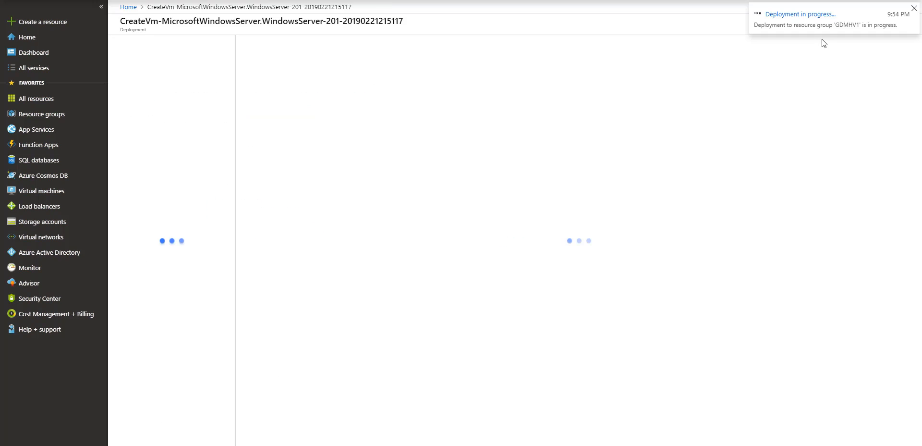